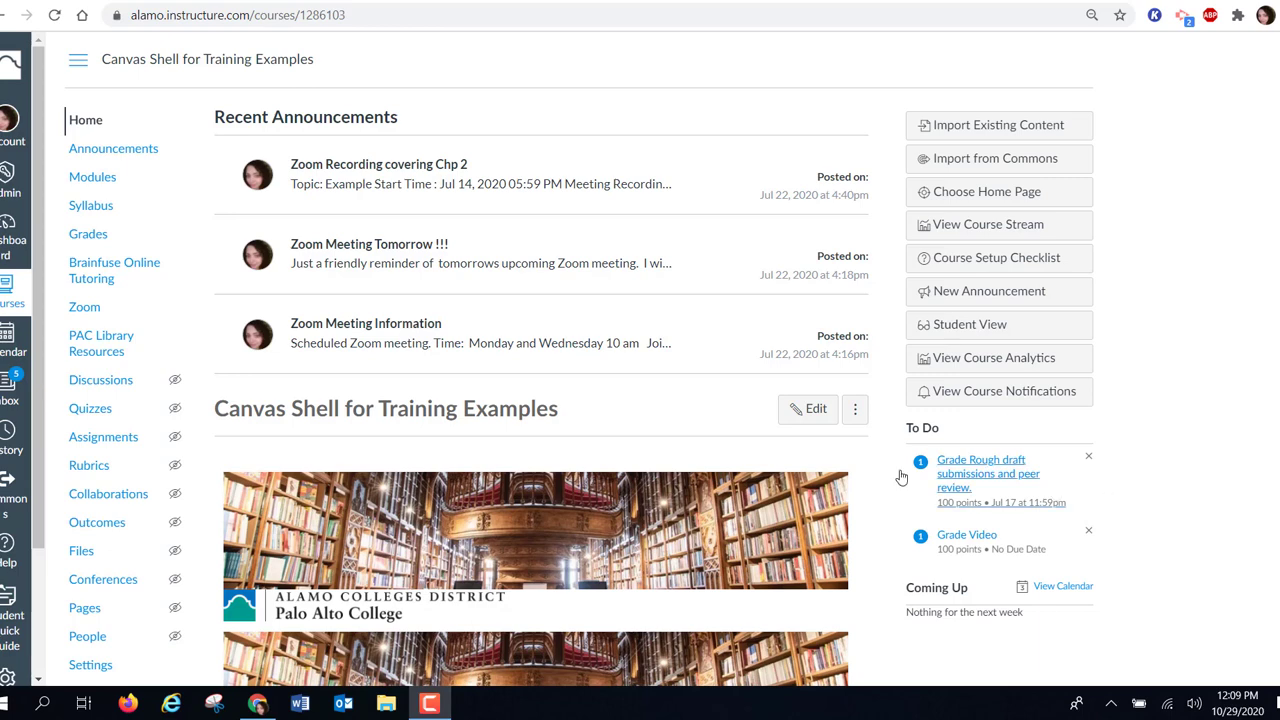
mouse_move(840, 520)
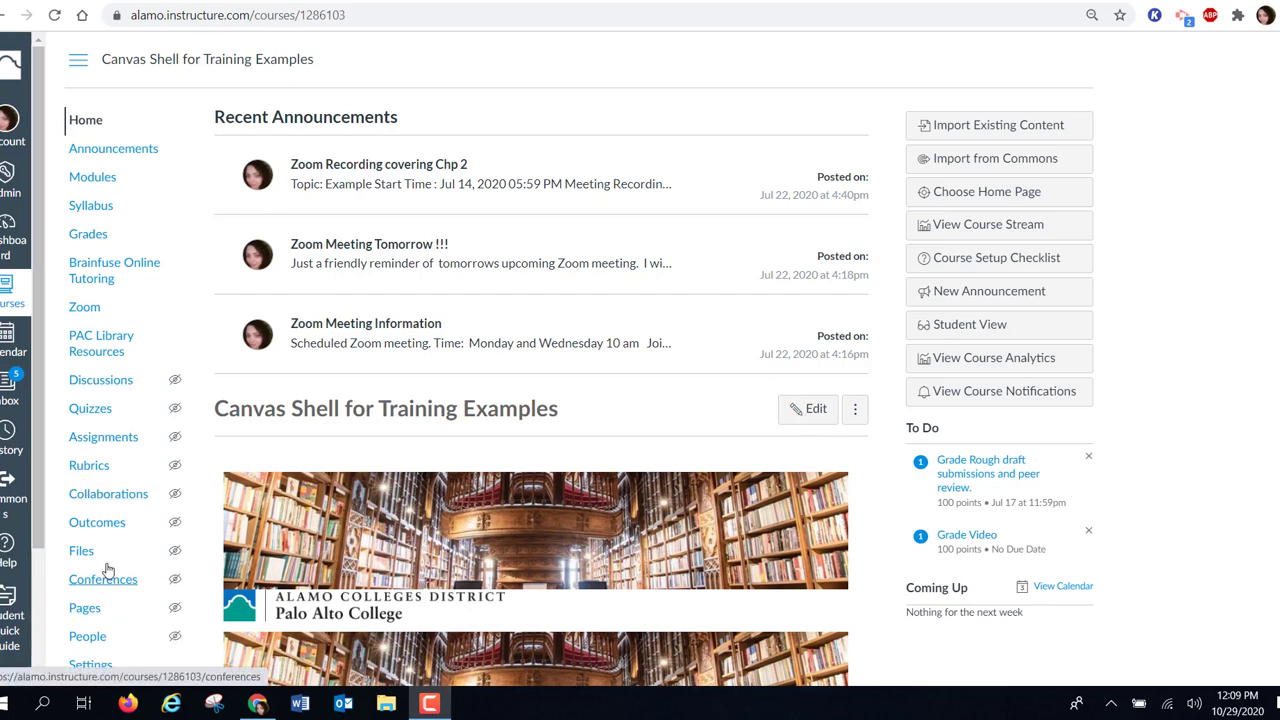
- In Student View, reach the Week 2 Readings page and find its PAC-Advance Canvas-2020-.ppt link locked
left_click(968, 324)
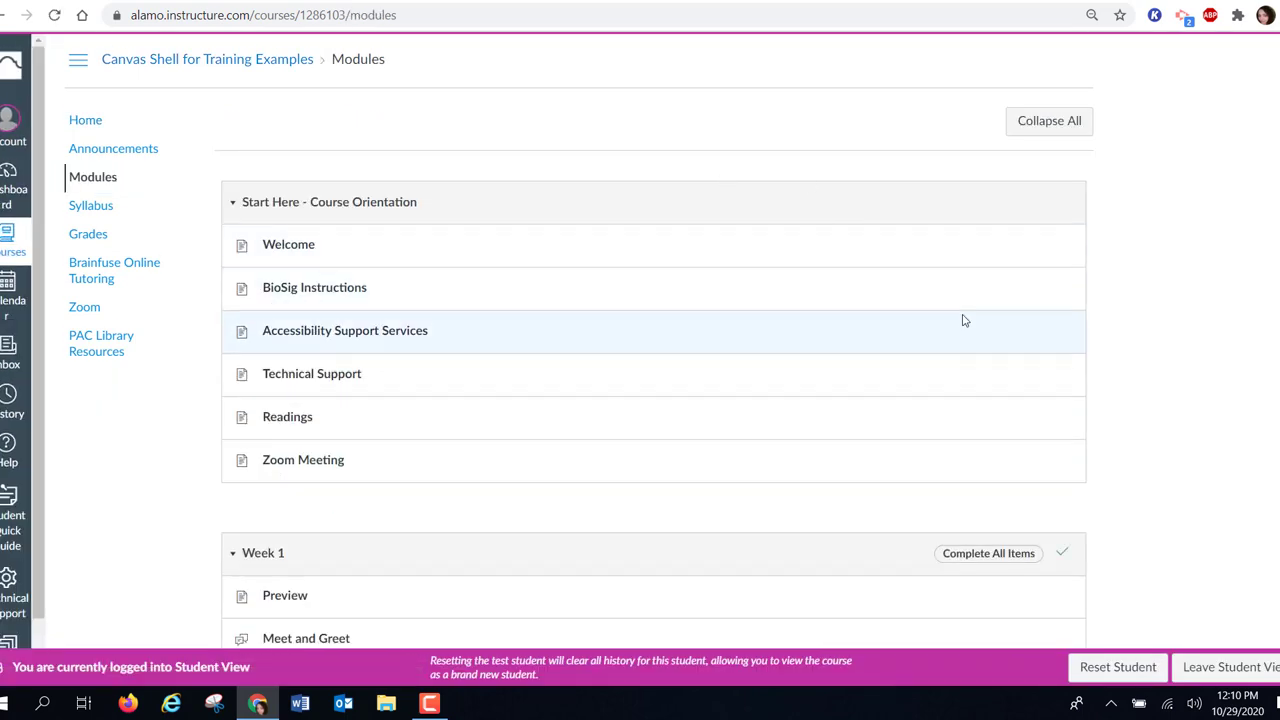
scroll("down", 3)
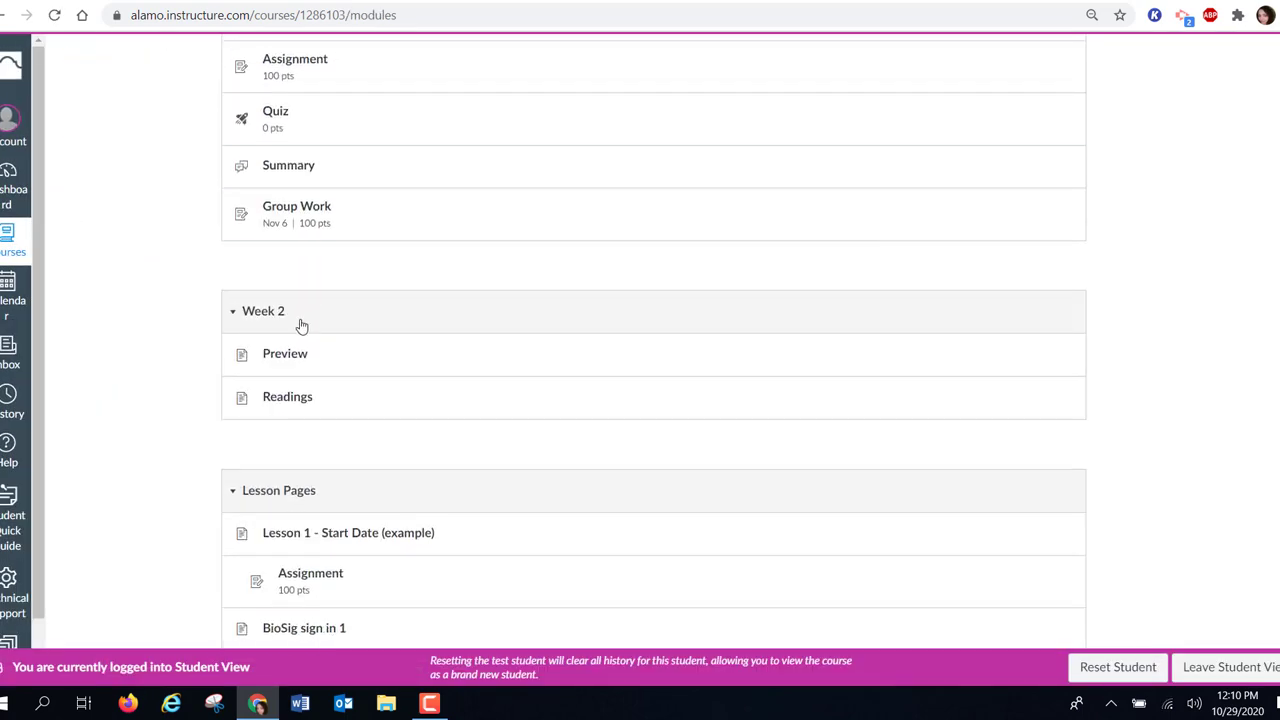
mouse_move(288, 396)
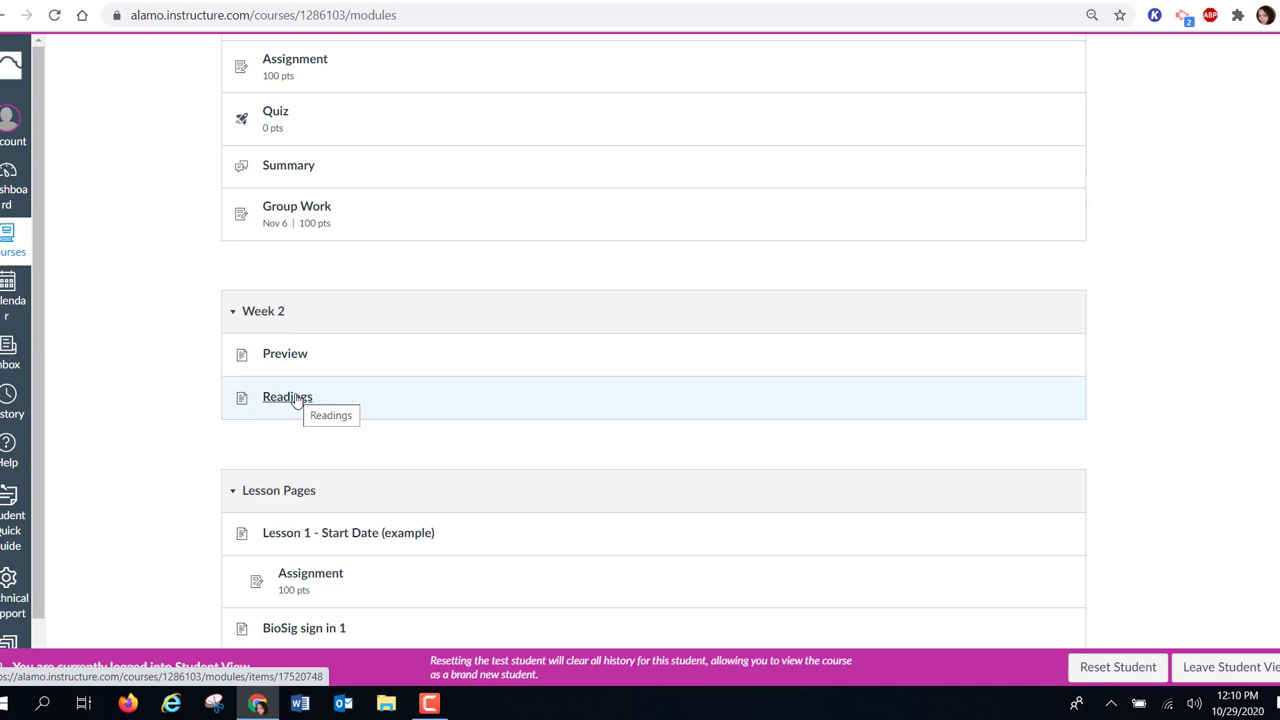
left_click(288, 396)
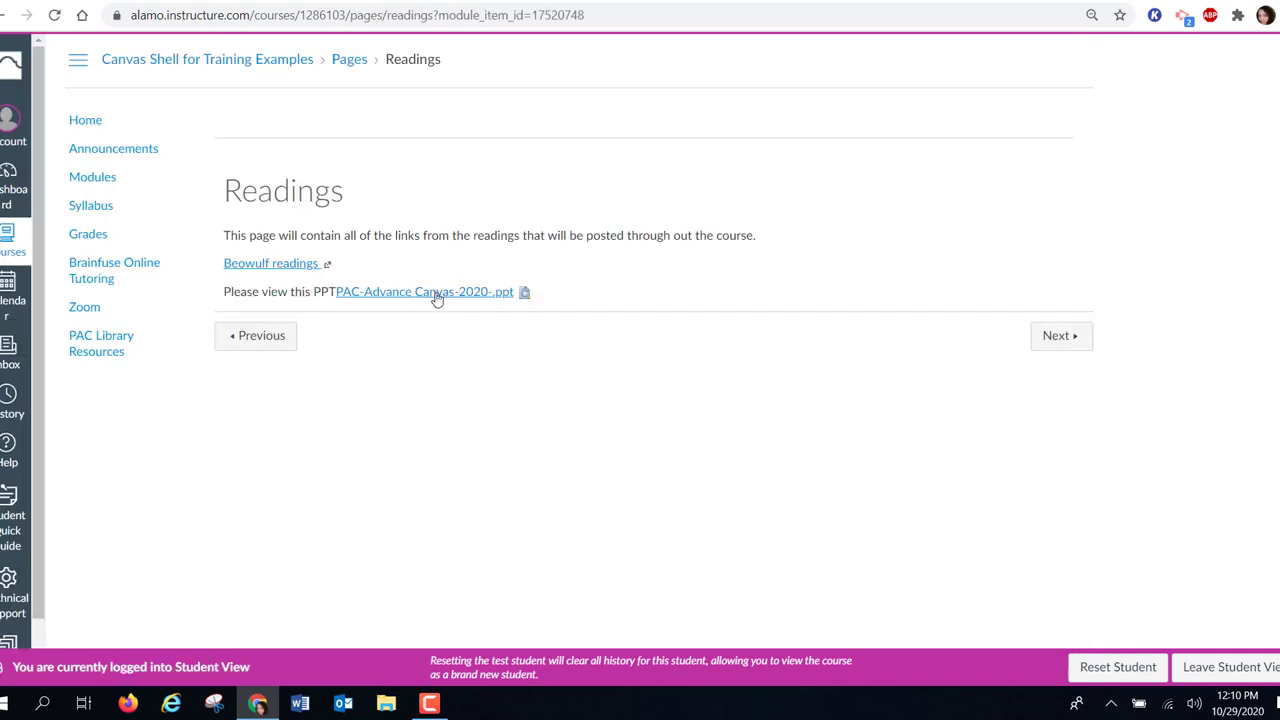
left_click(424, 292)
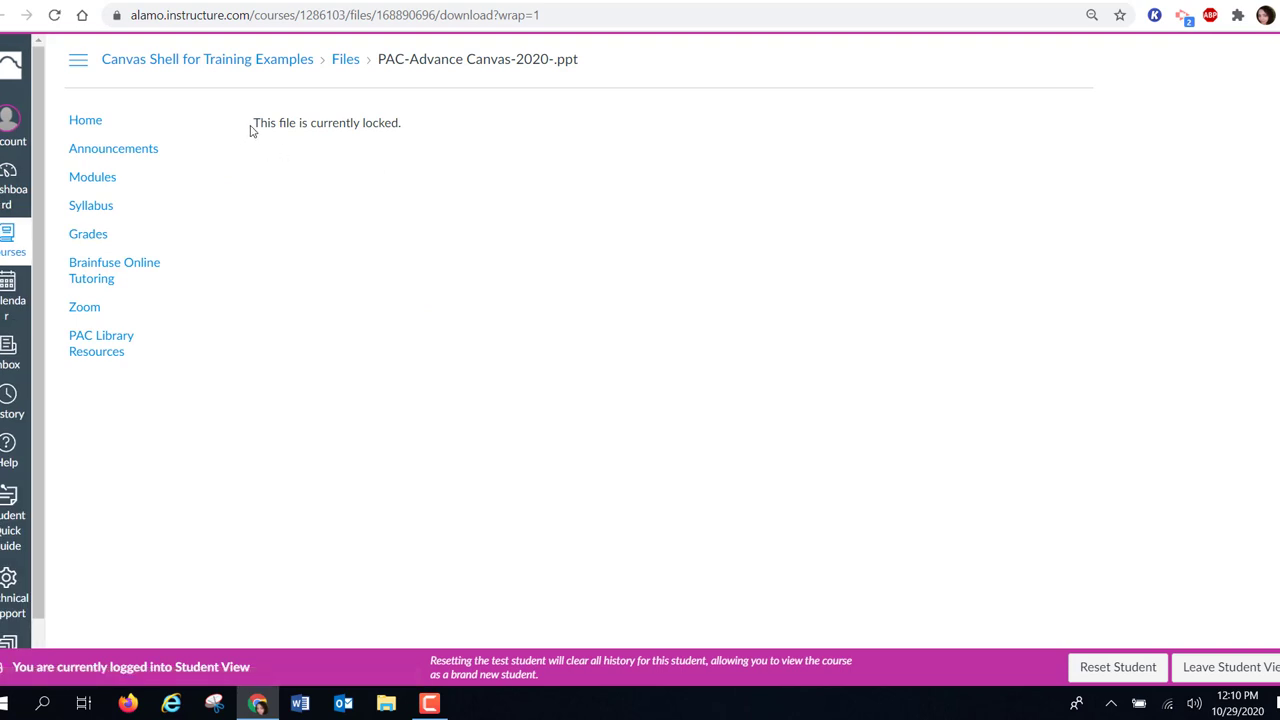
mouse_move(430, 138)
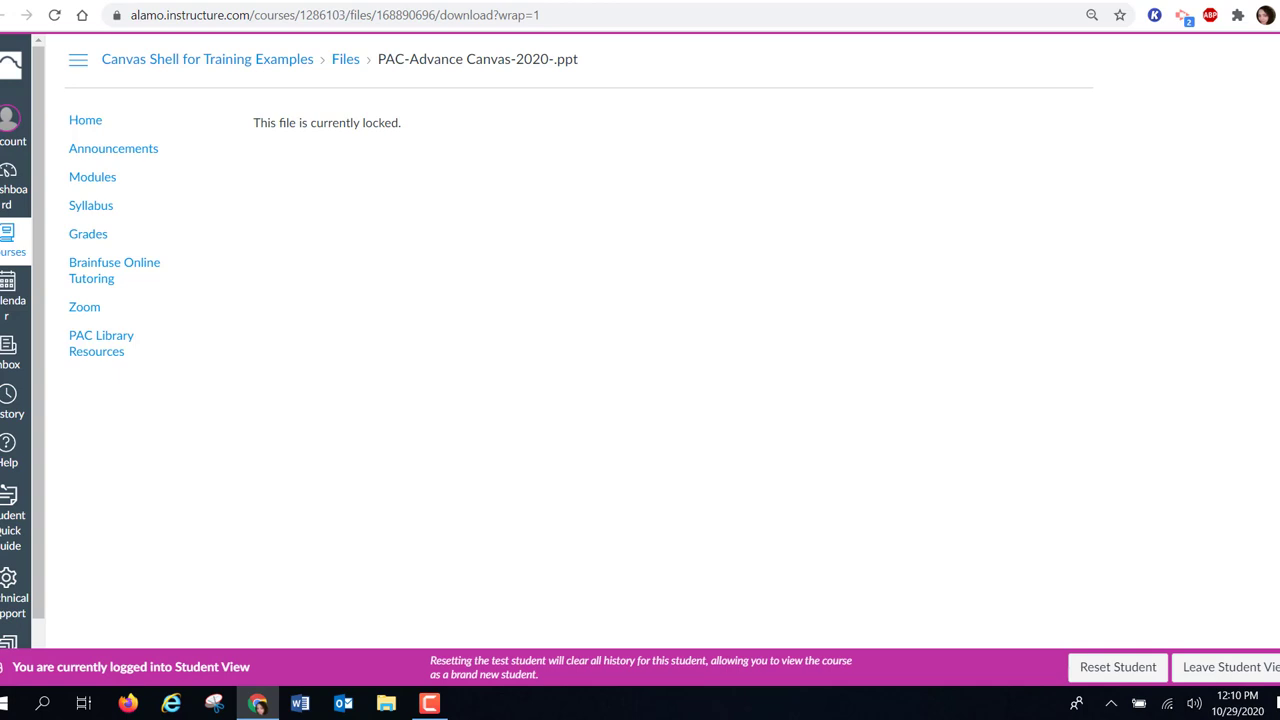
mouse_move(1224, 668)
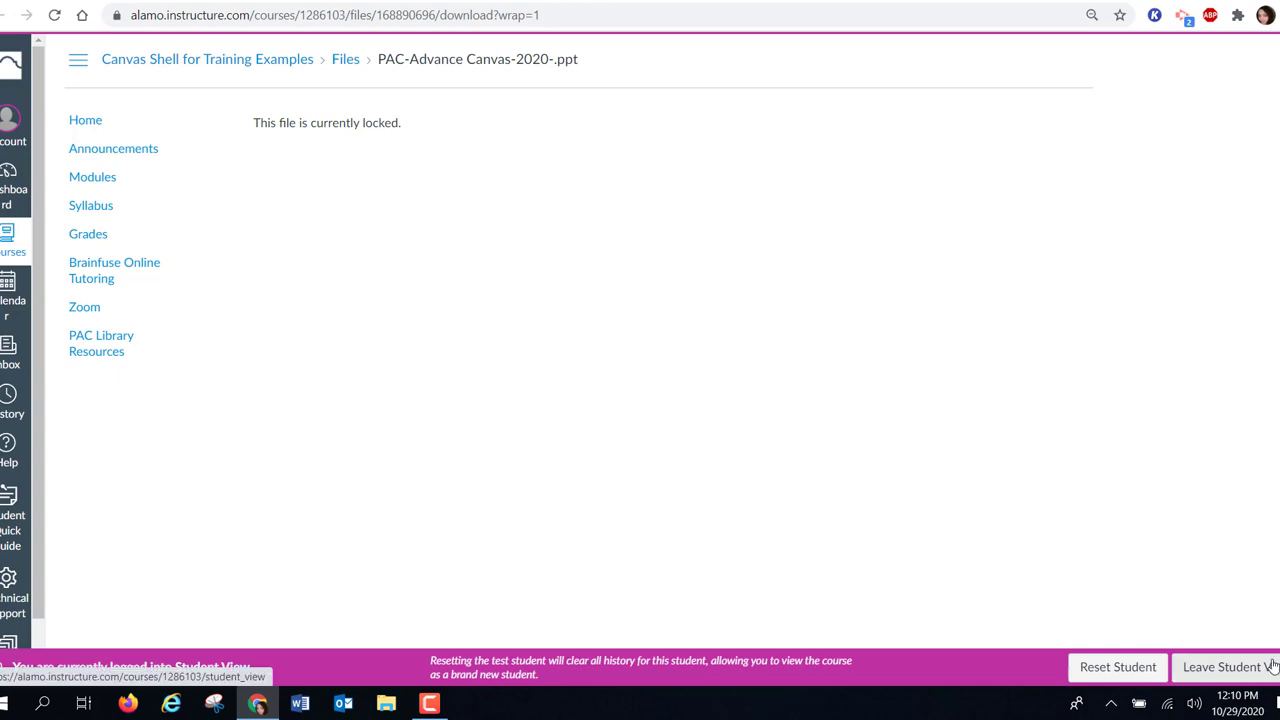
- Leave Student View and return through the course home to the Modules list as teacher
left_click(1220, 668)
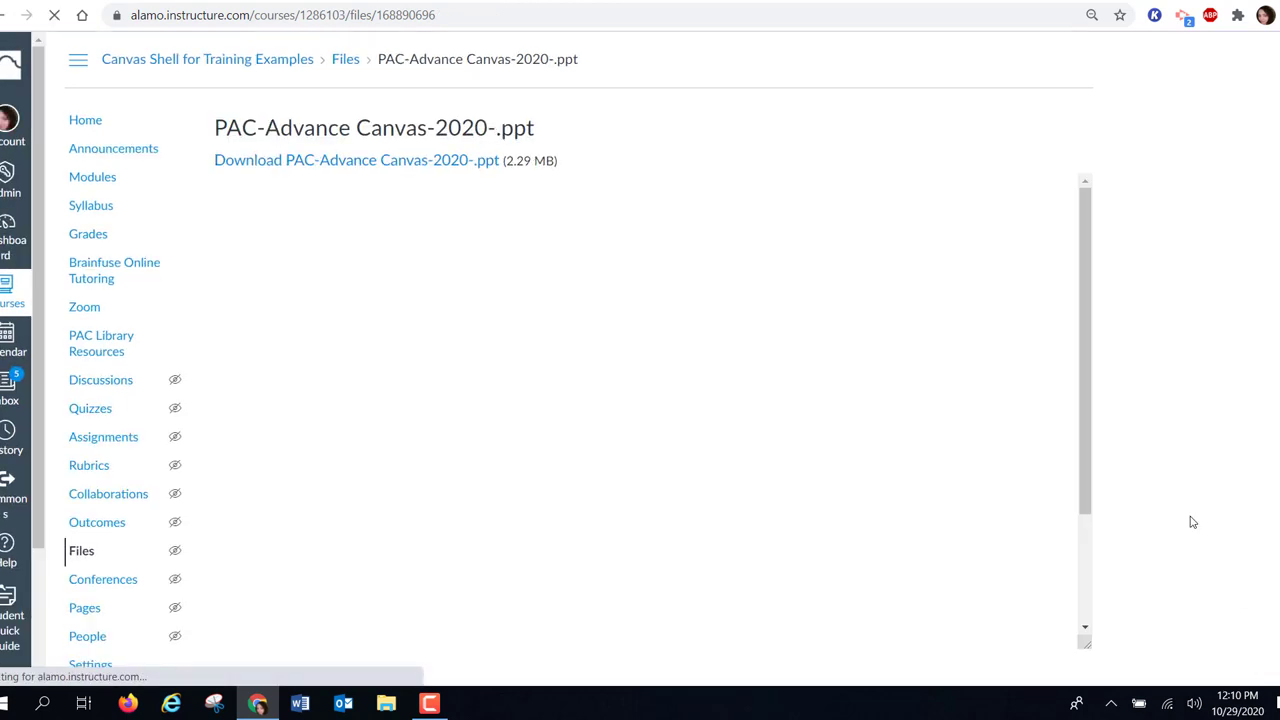
left_click(84, 120)
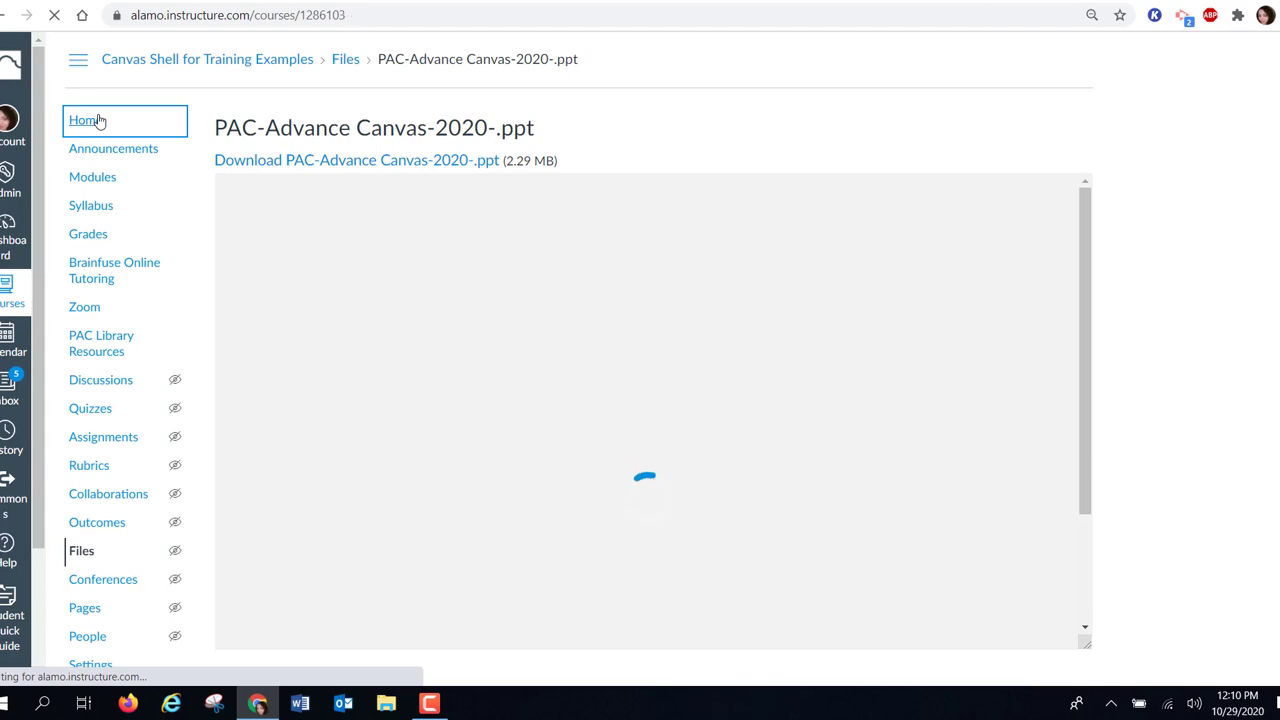
left_click(84, 120)
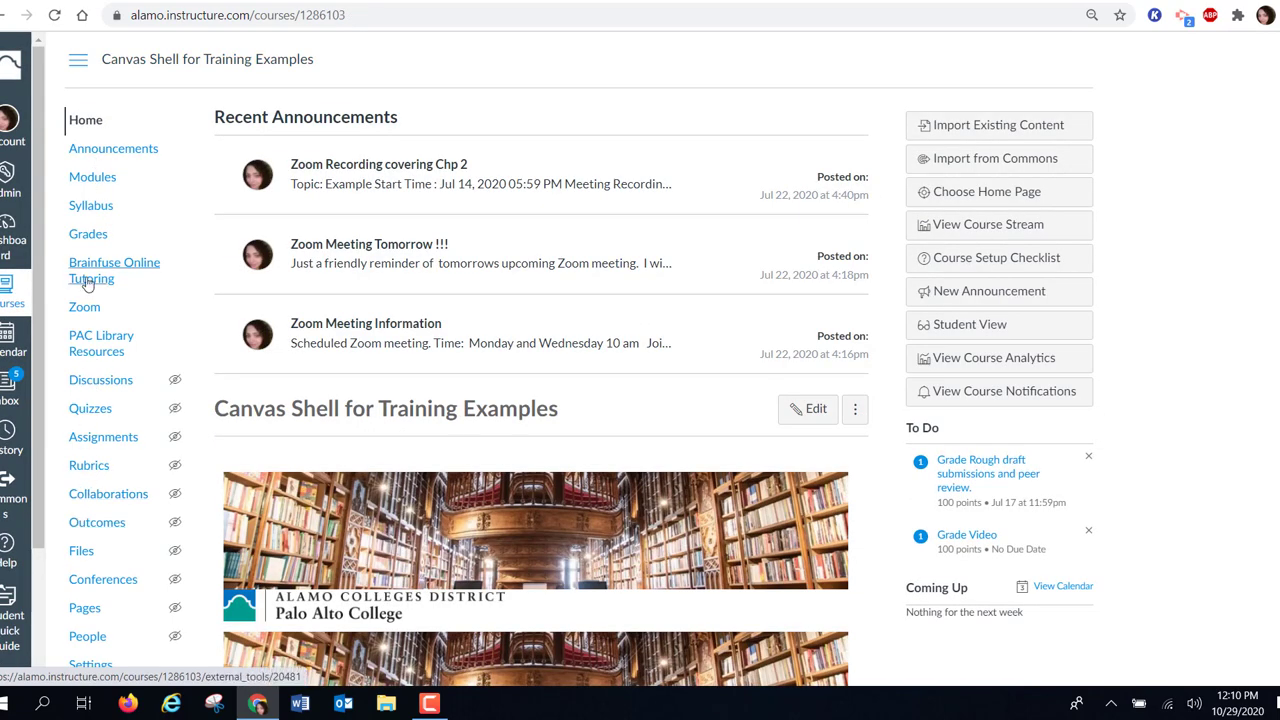
left_click(92, 176)
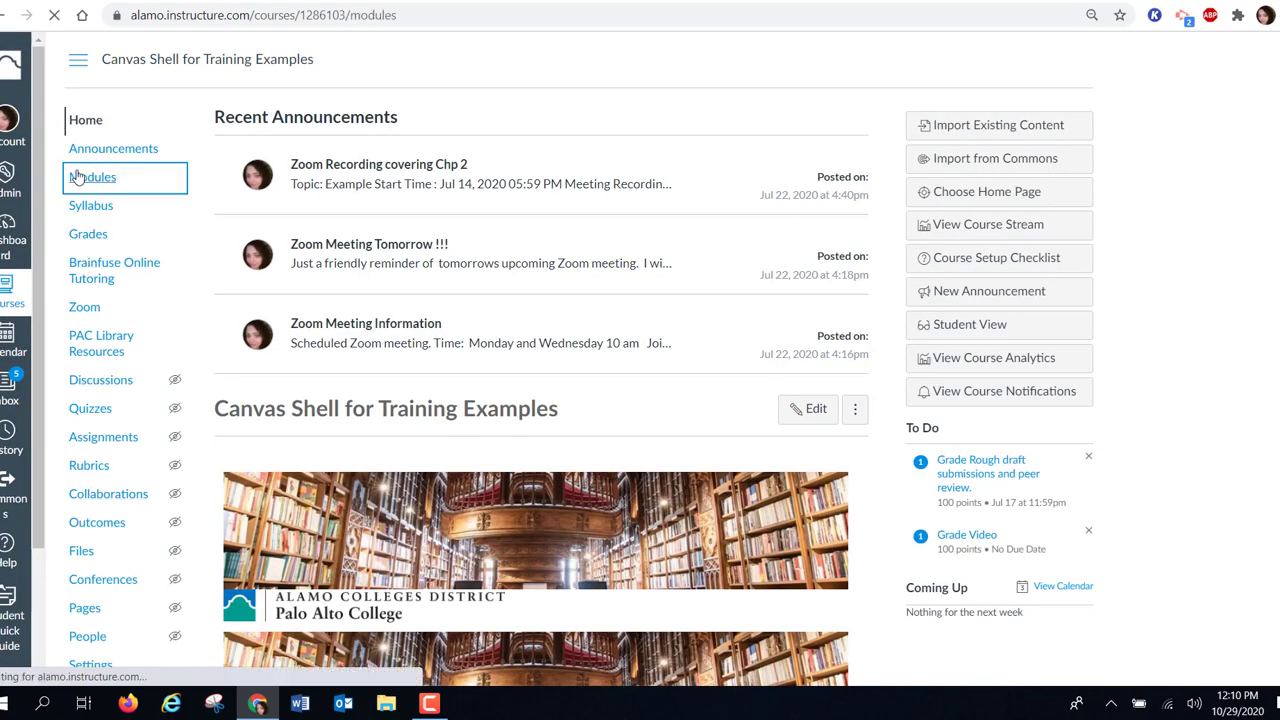
left_click(92, 176)
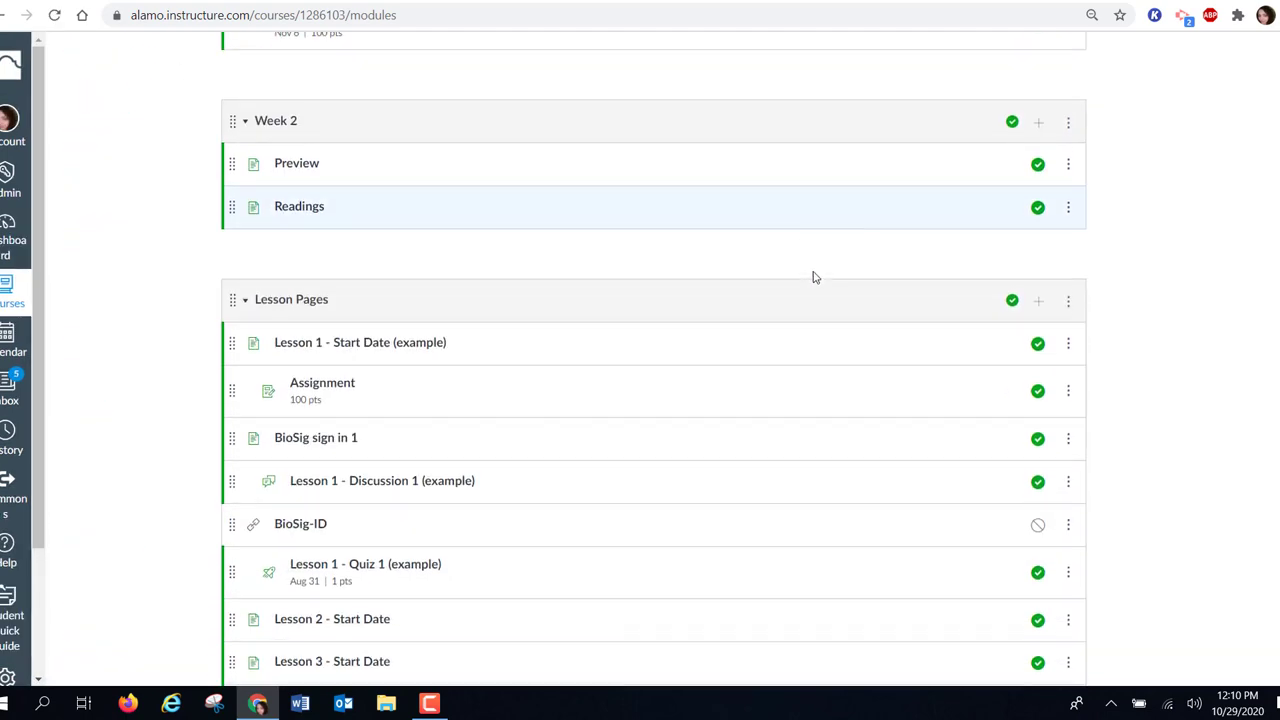
- From the Week 2 Readings page, download the linked PAC-Advance Canvas-2020-.ppt file
scroll("down", 3)
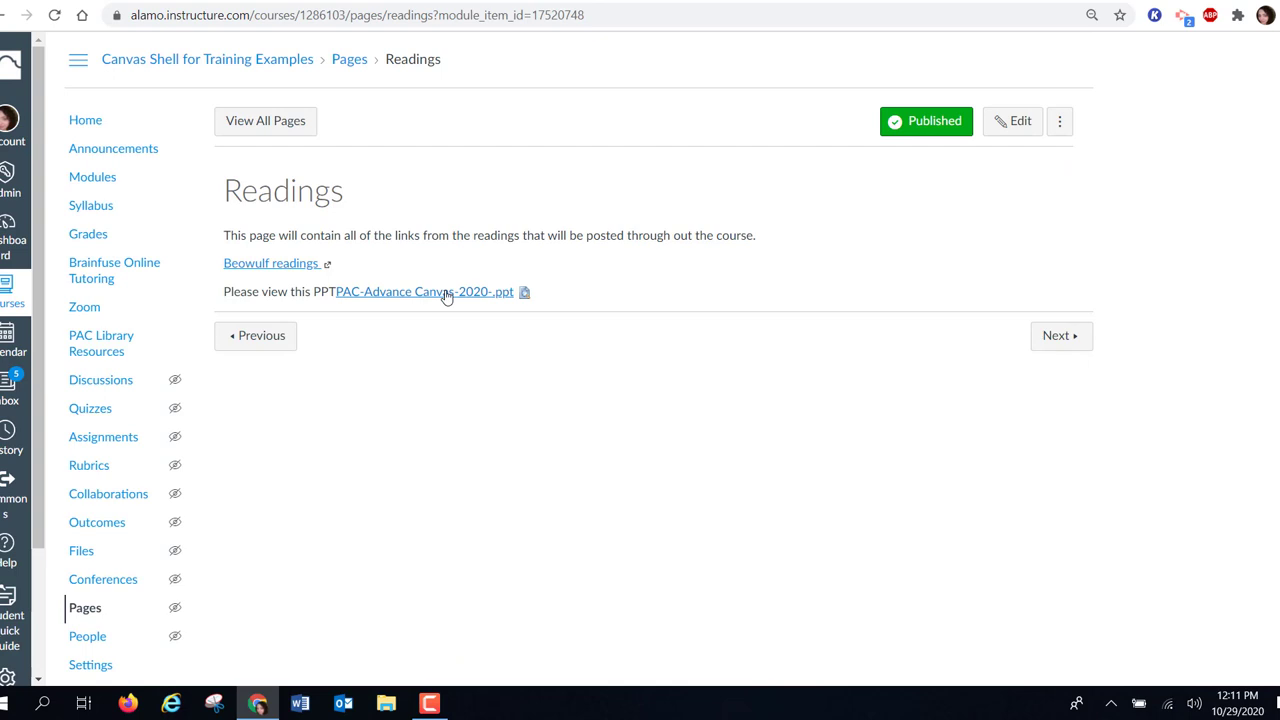
left_click(424, 292)
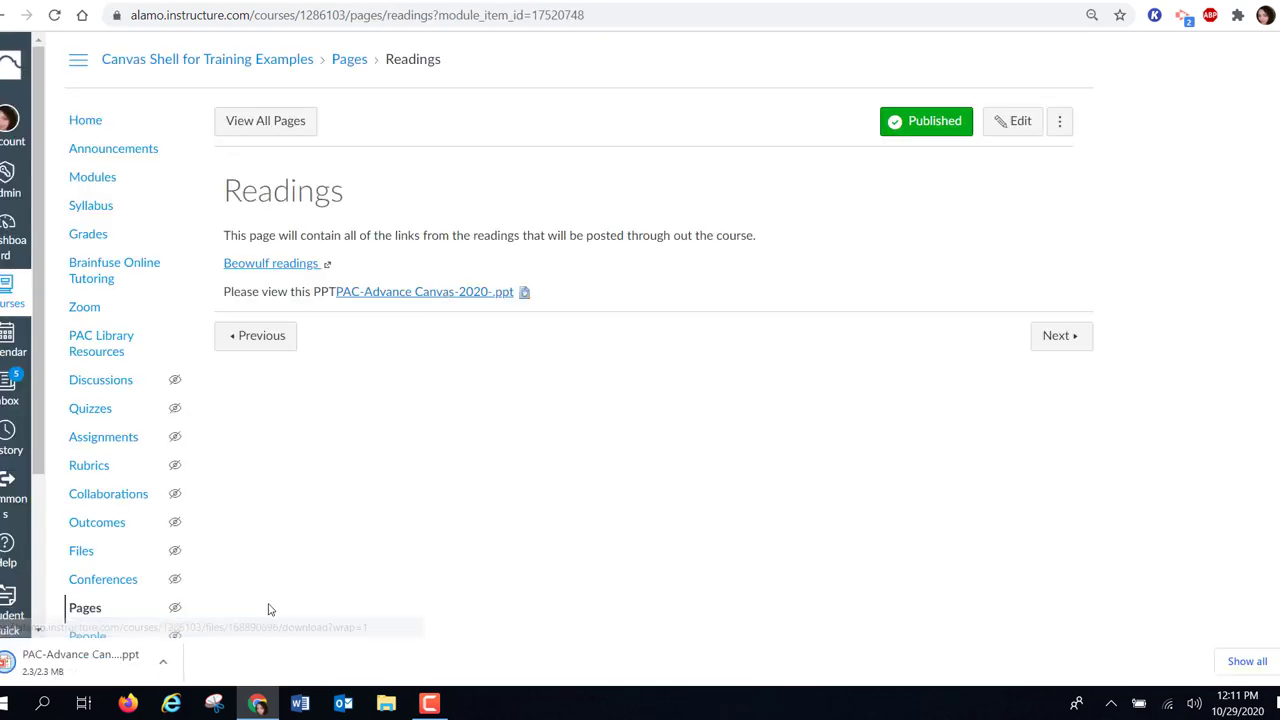
left_click(424, 292)
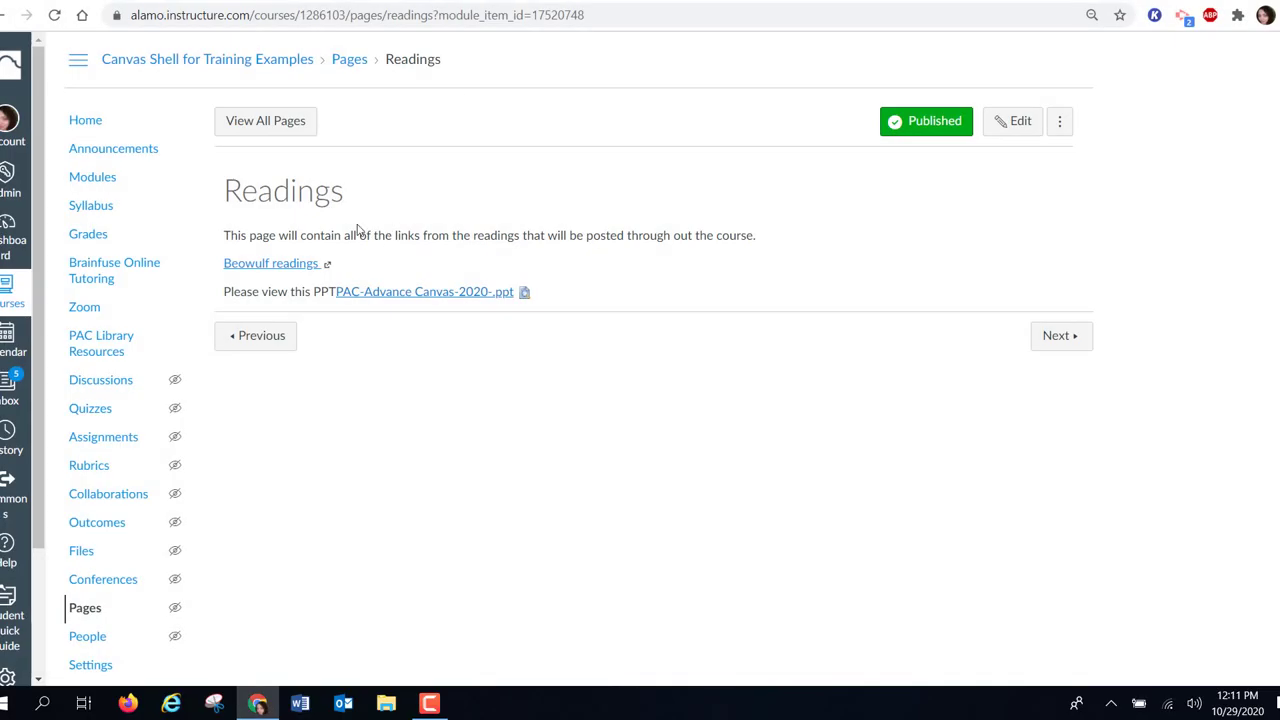
mouse_move(80, 552)
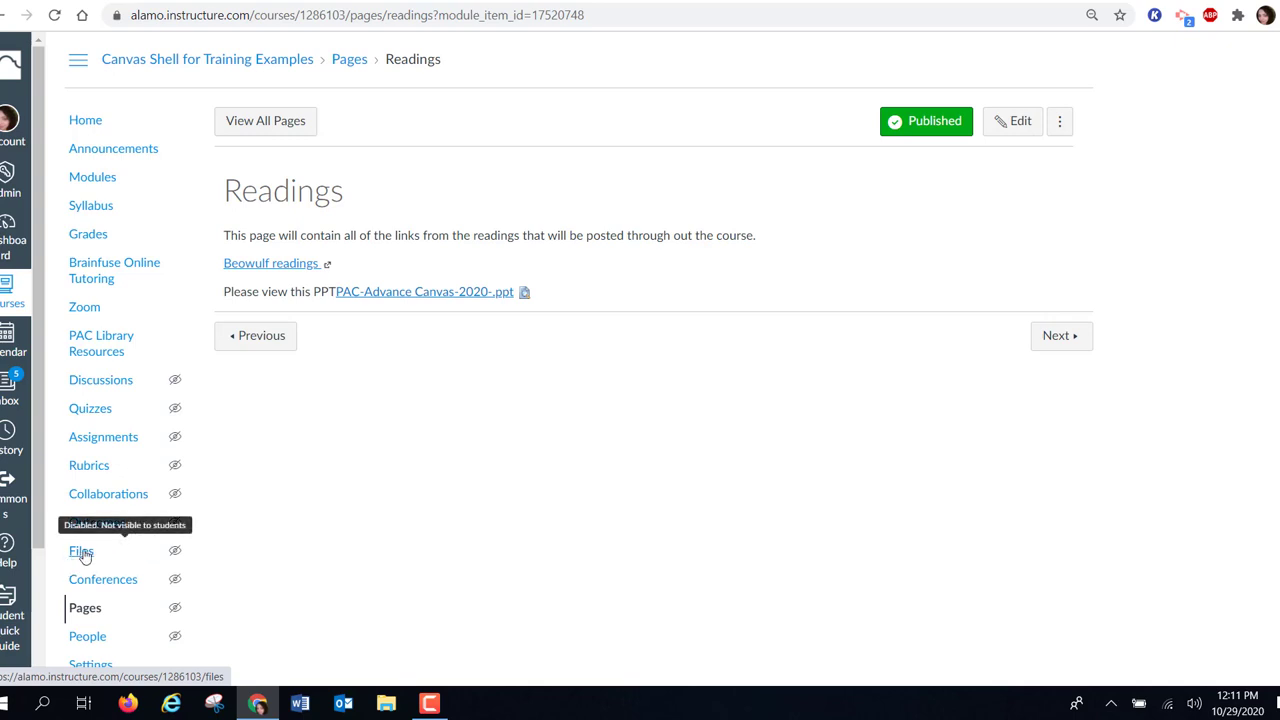
mouse_move(84, 556)
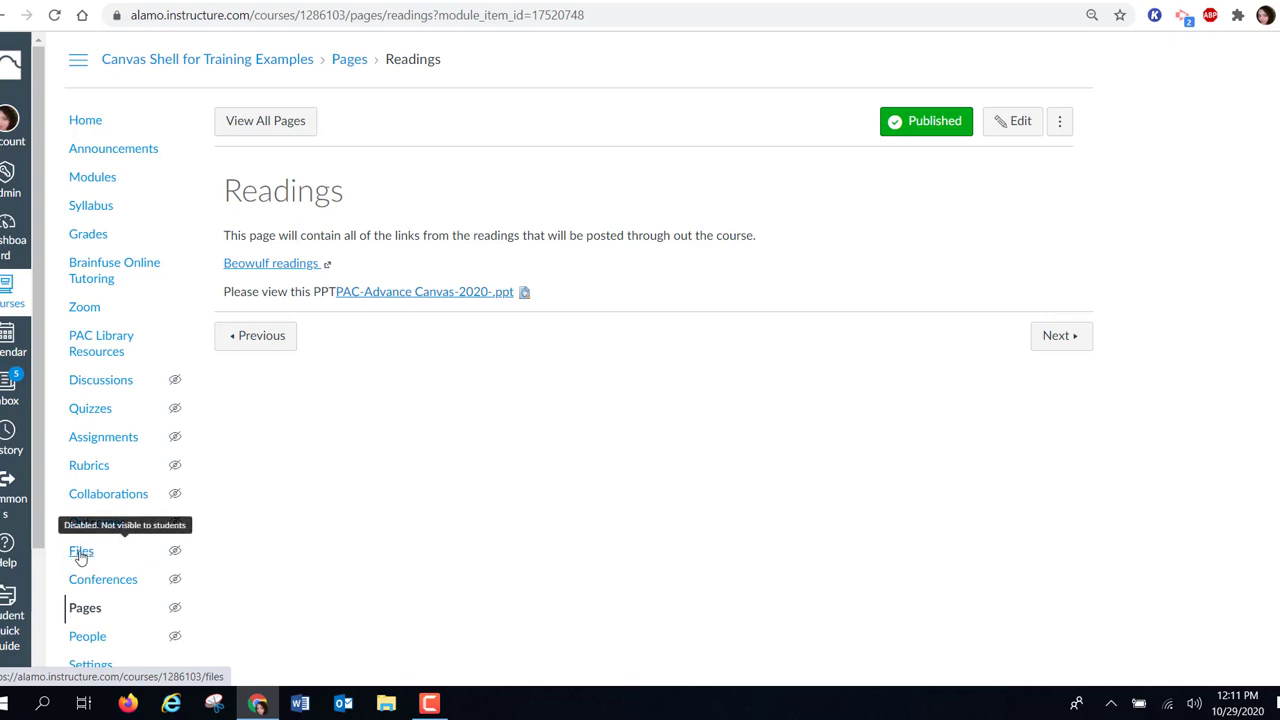
- In course Files, show the Uploaded Media folder sorted newest first with the unpublished PPT on top
left_click(80, 552)
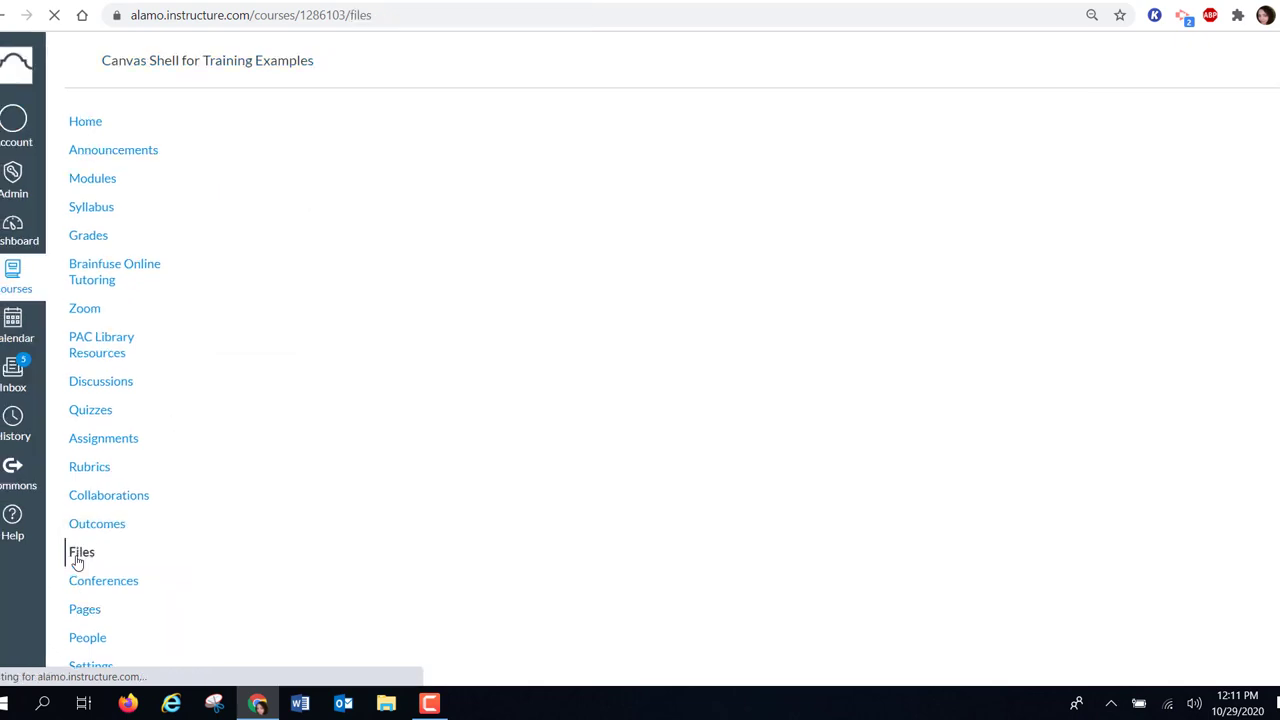
left_click(80, 552)
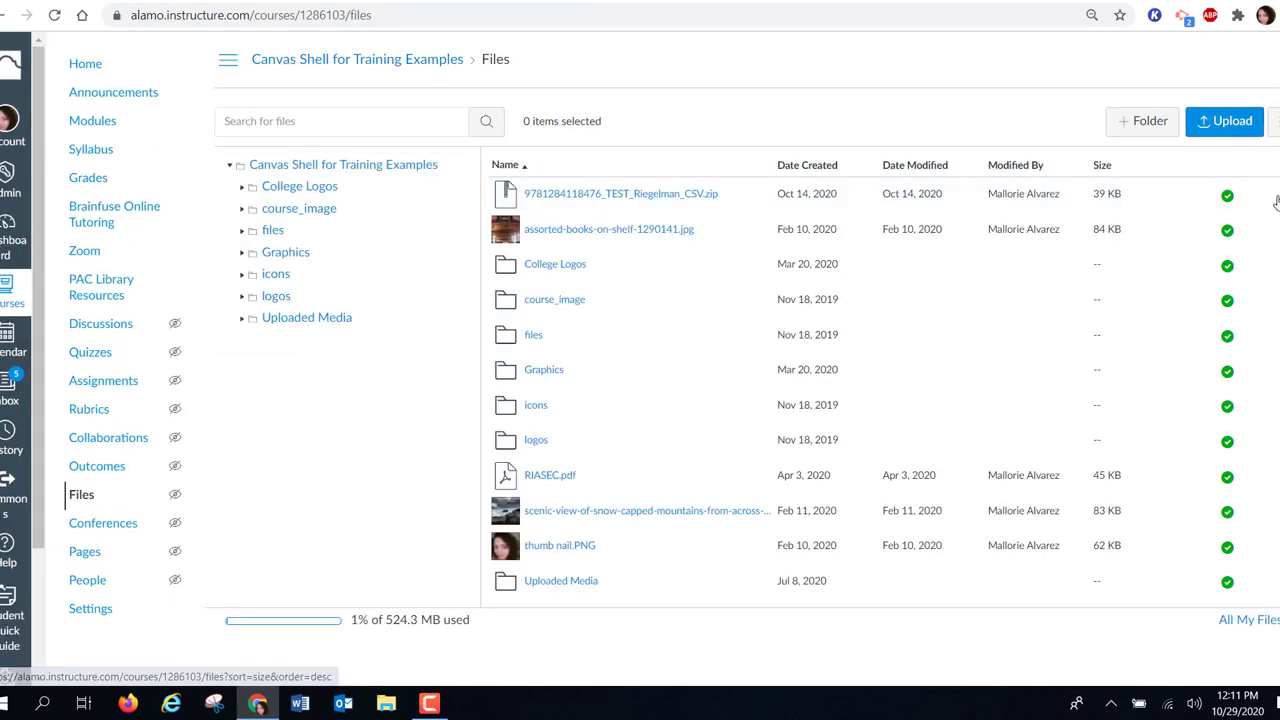
mouse_move(1228, 404)
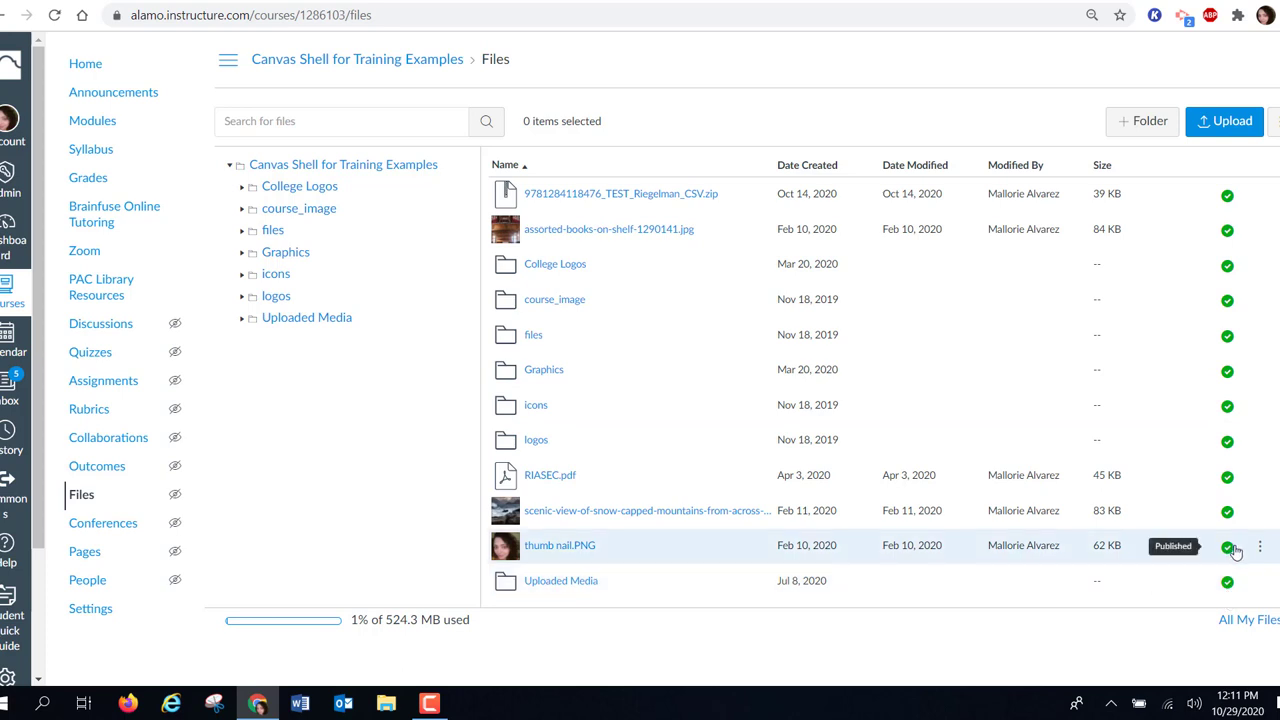
mouse_move(1220, 194)
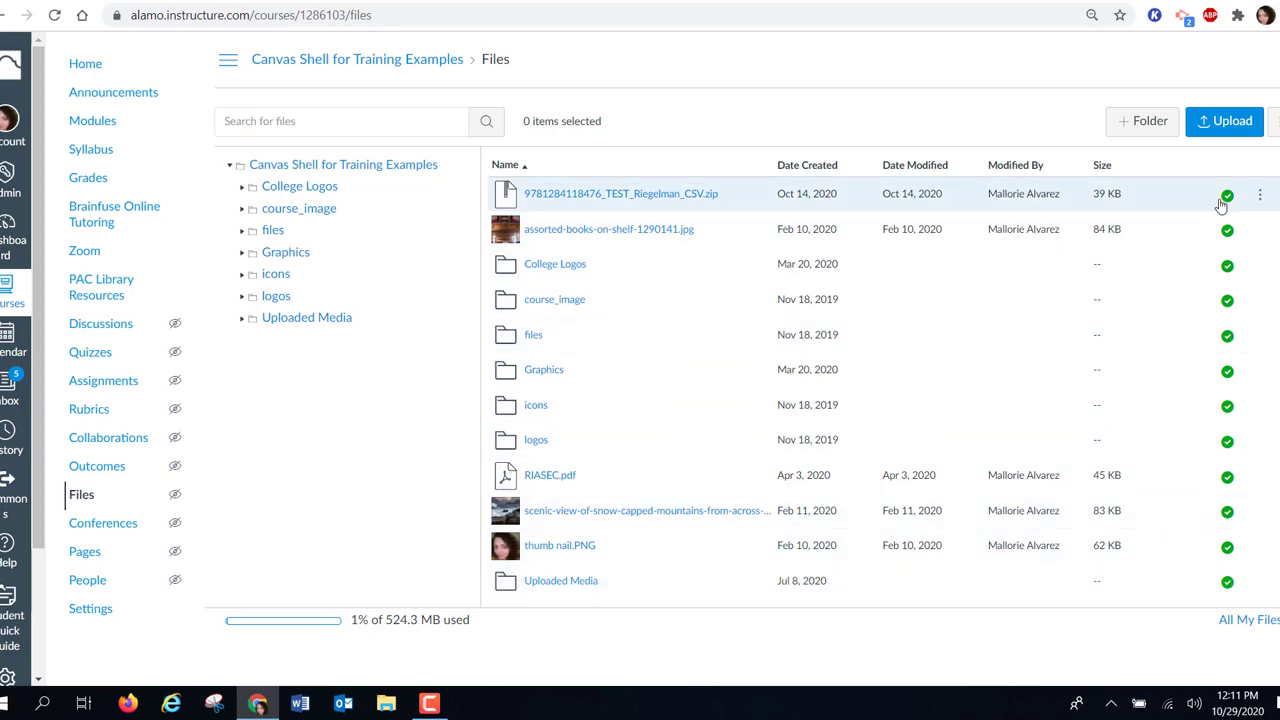
mouse_move(292, 328)
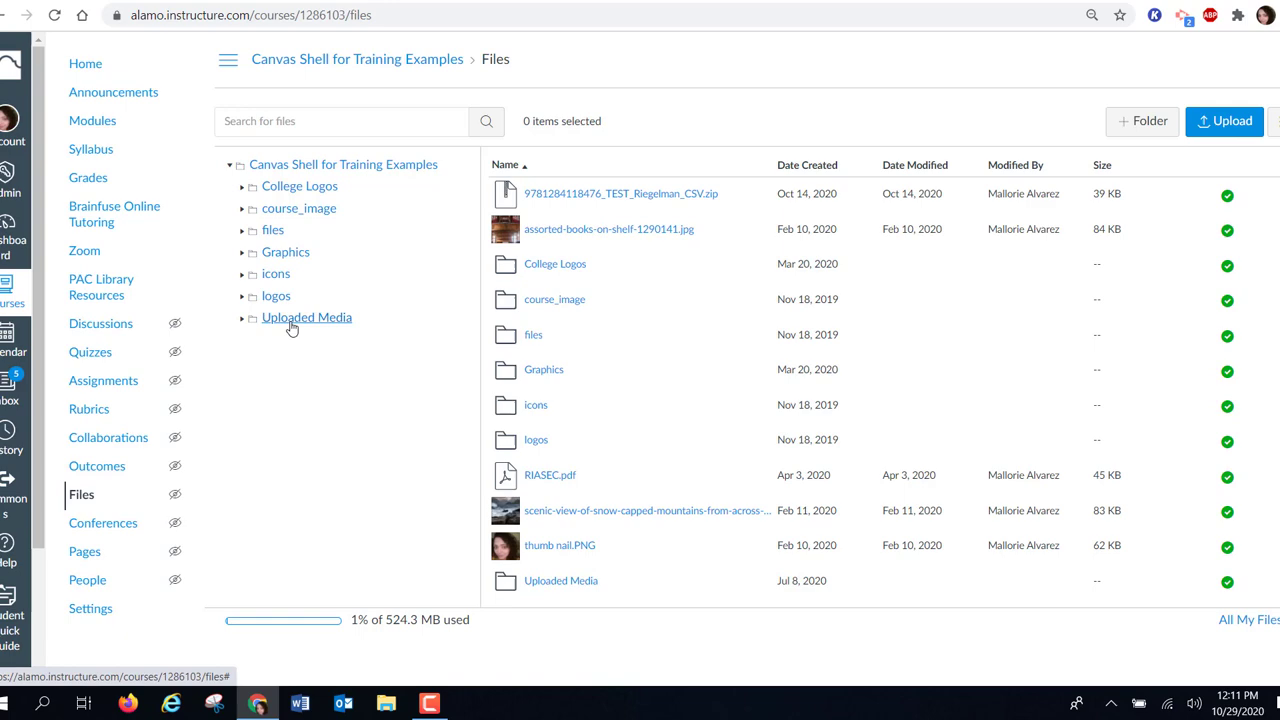
left_click(306, 316)
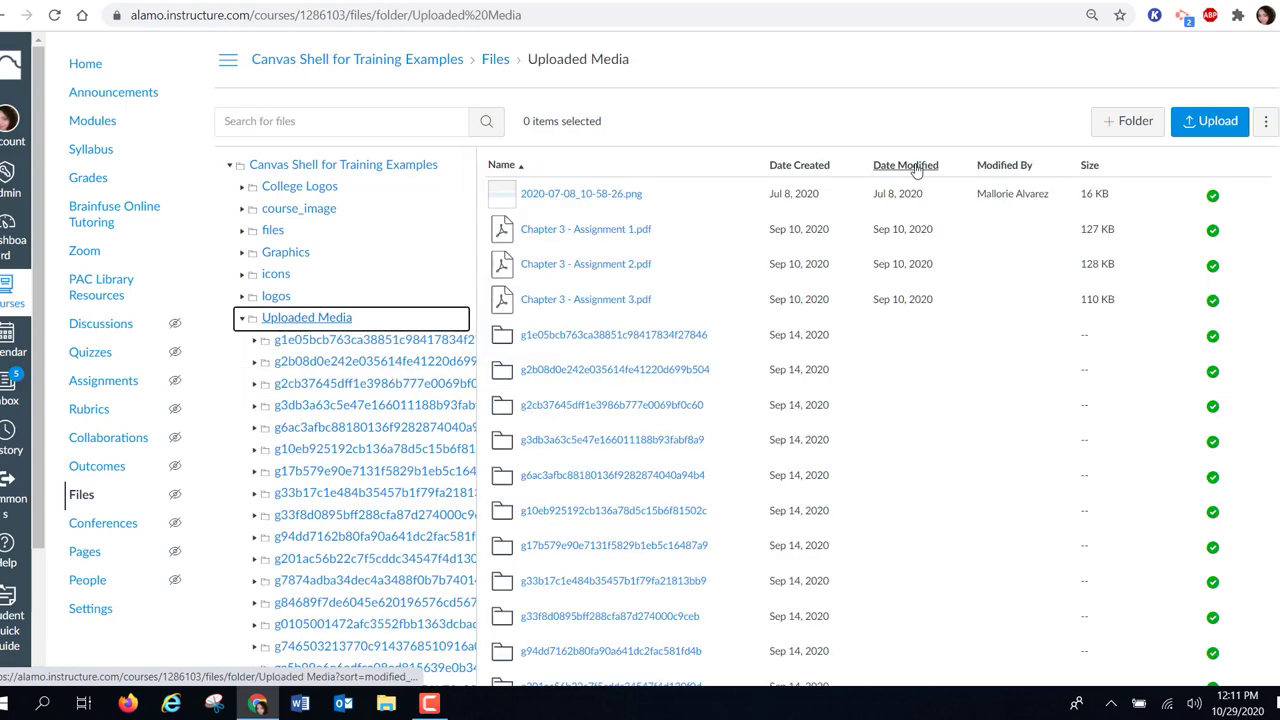
left_click(800, 164)
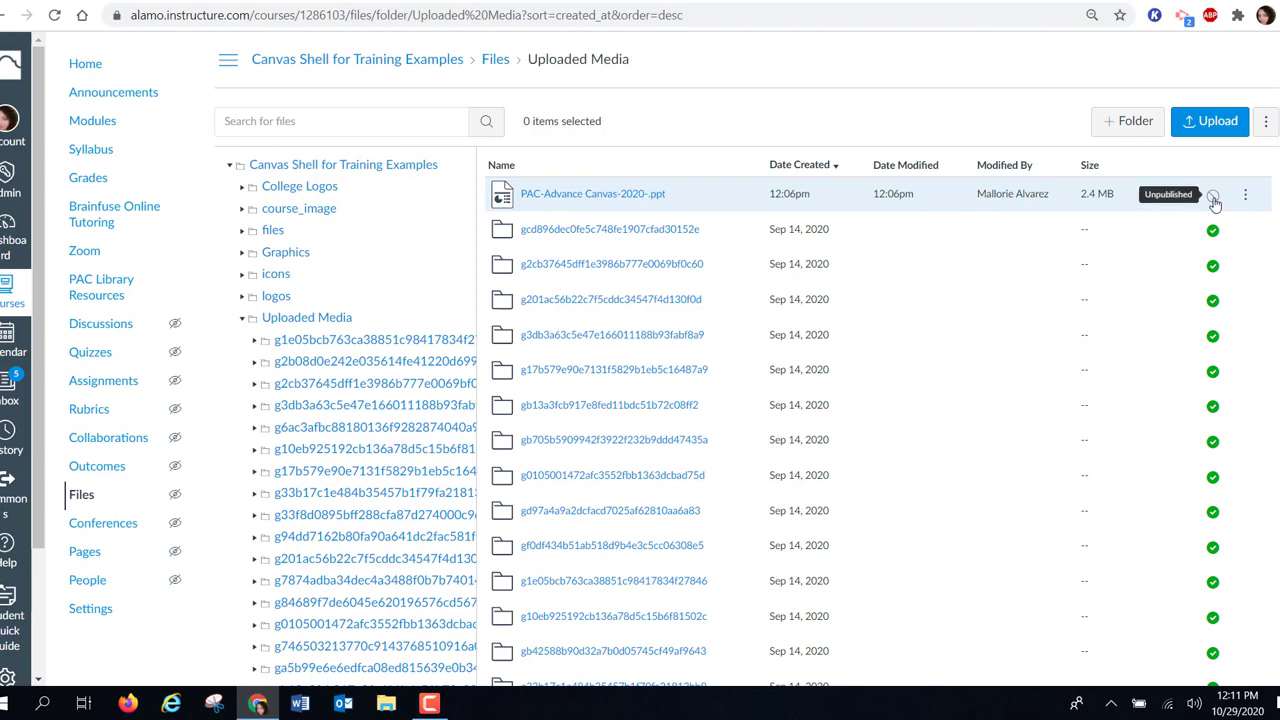
- Set PAC-Advance Canvas-2020-.ppt to Publish in its permissions dialog and apply the update
left_click(1212, 194)
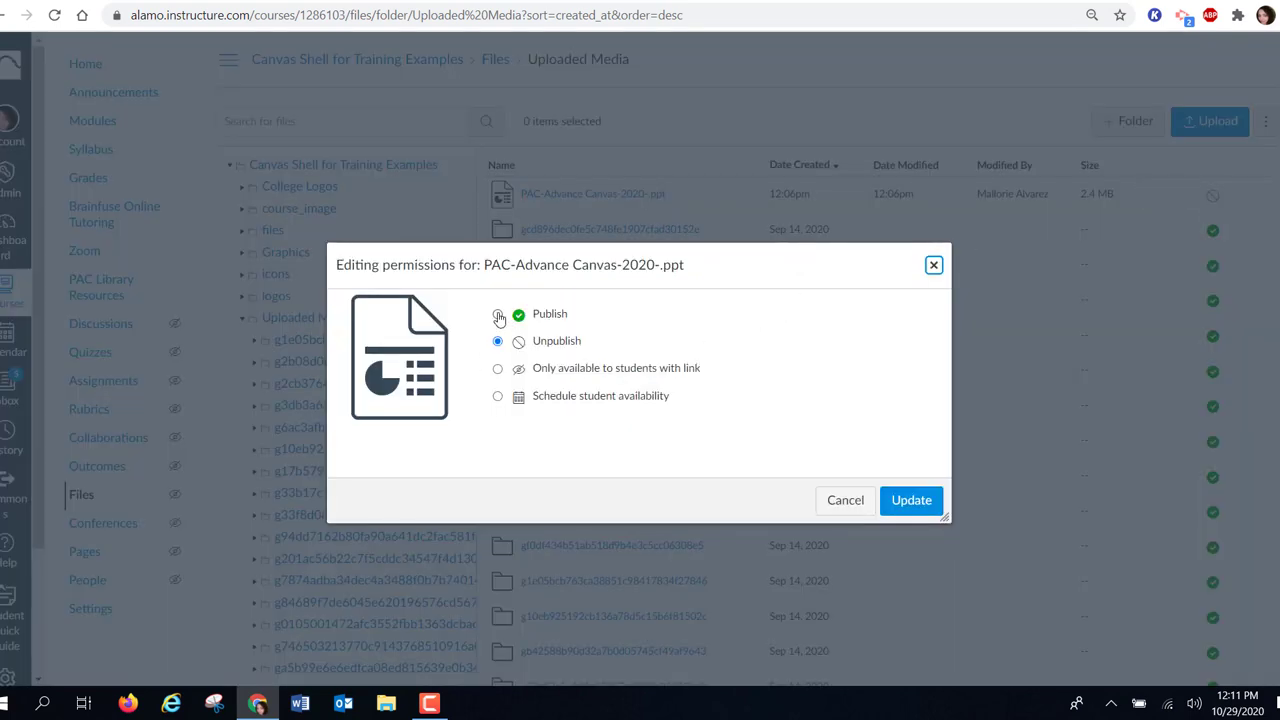
left_click(496, 312)
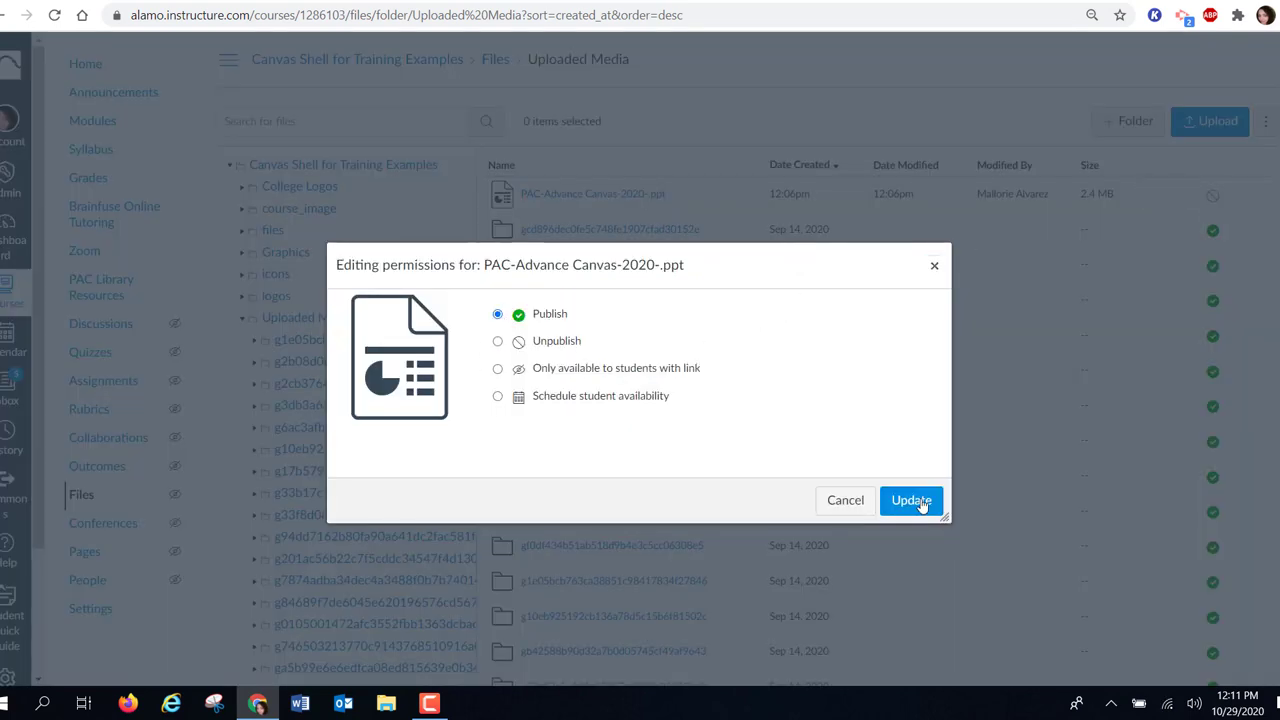
left_click(912, 500)
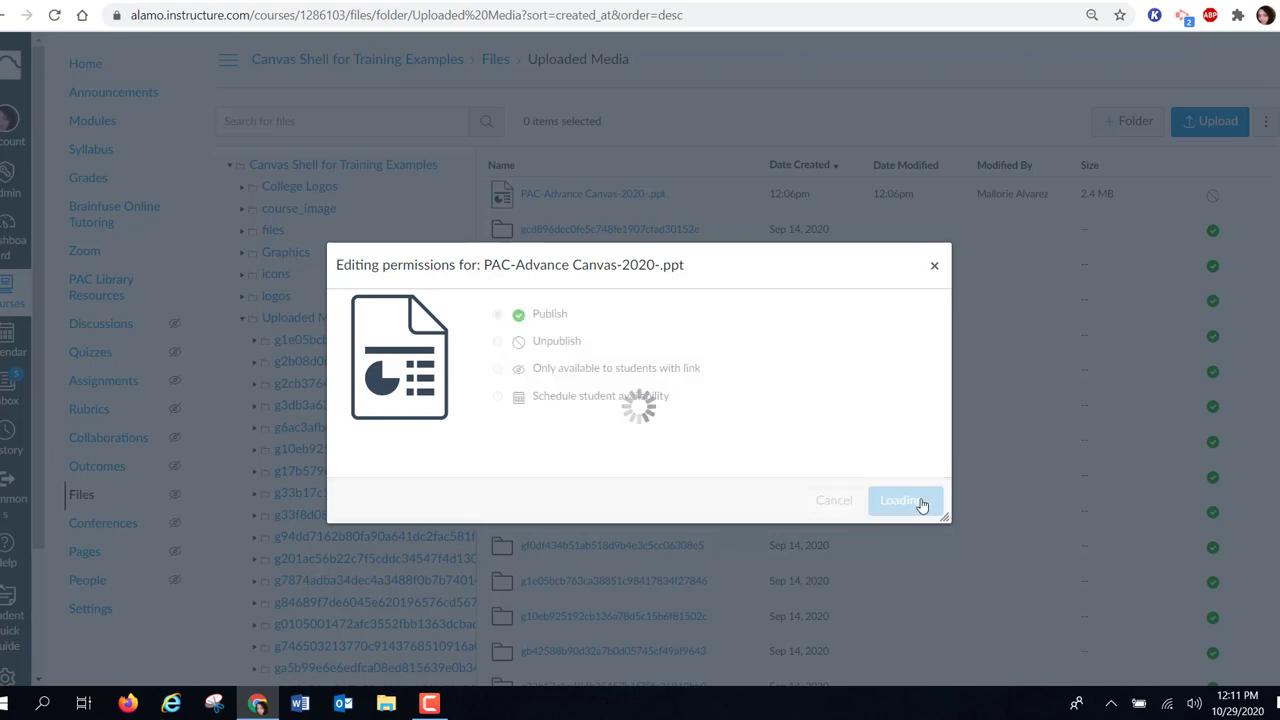
left_click(898, 500)
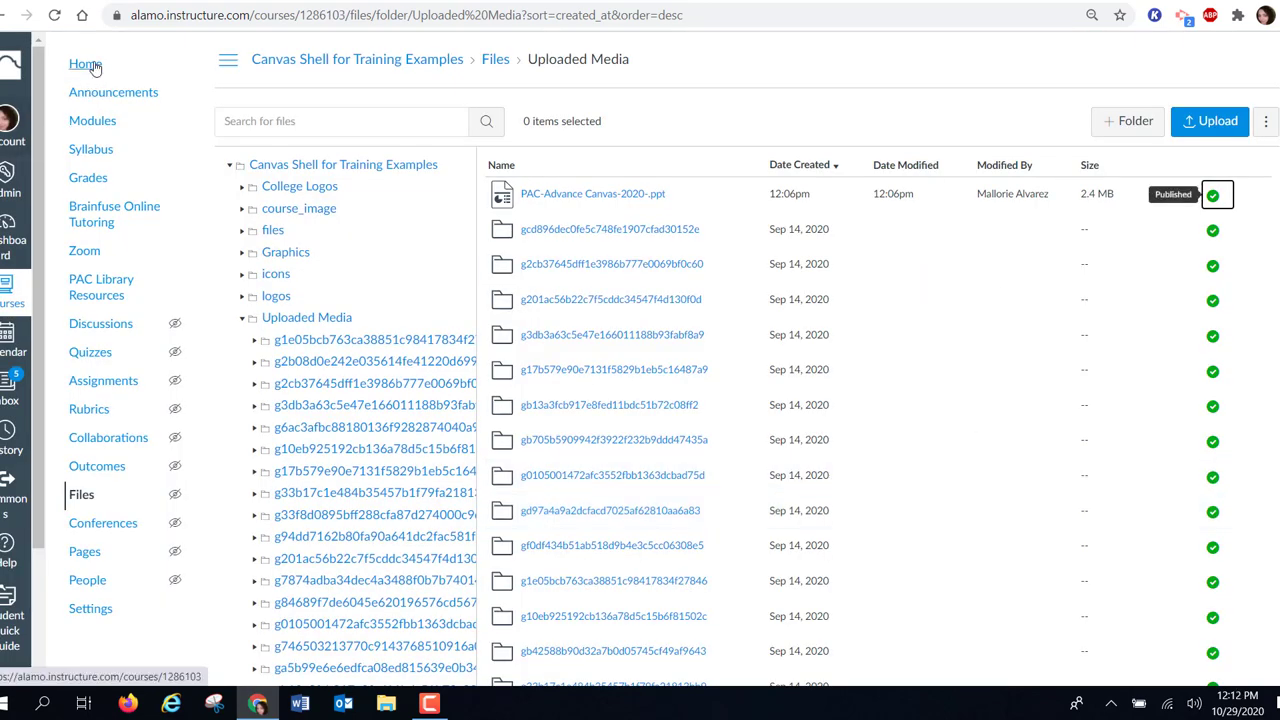
- Return to the course home page to start checking the link as a student
left_click(84, 64)
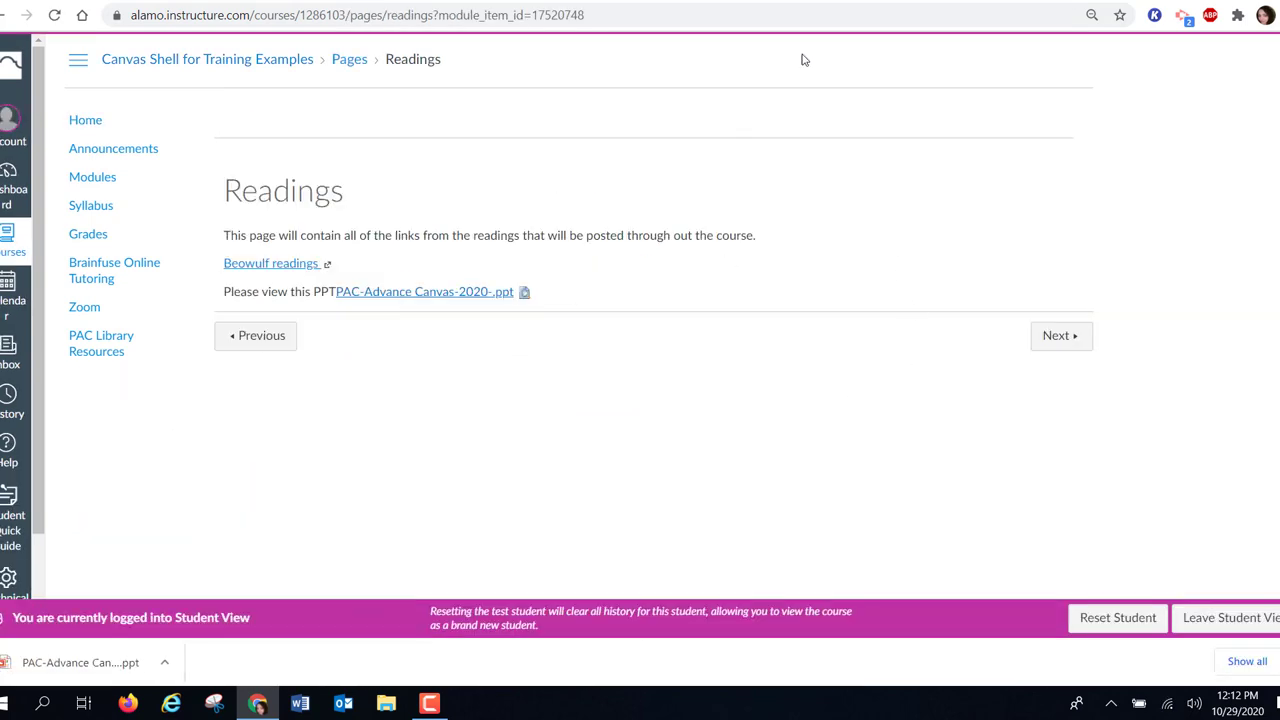
mouse_move(750, 124)
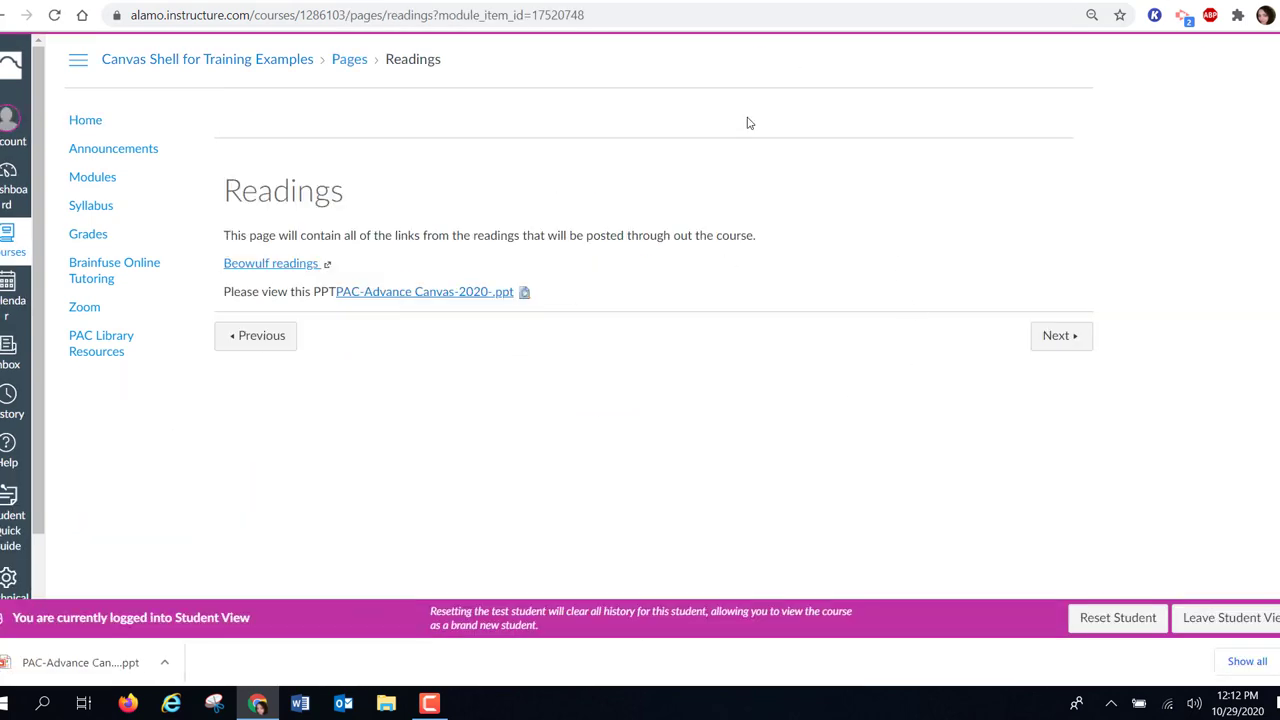
mouse_move(364, 360)
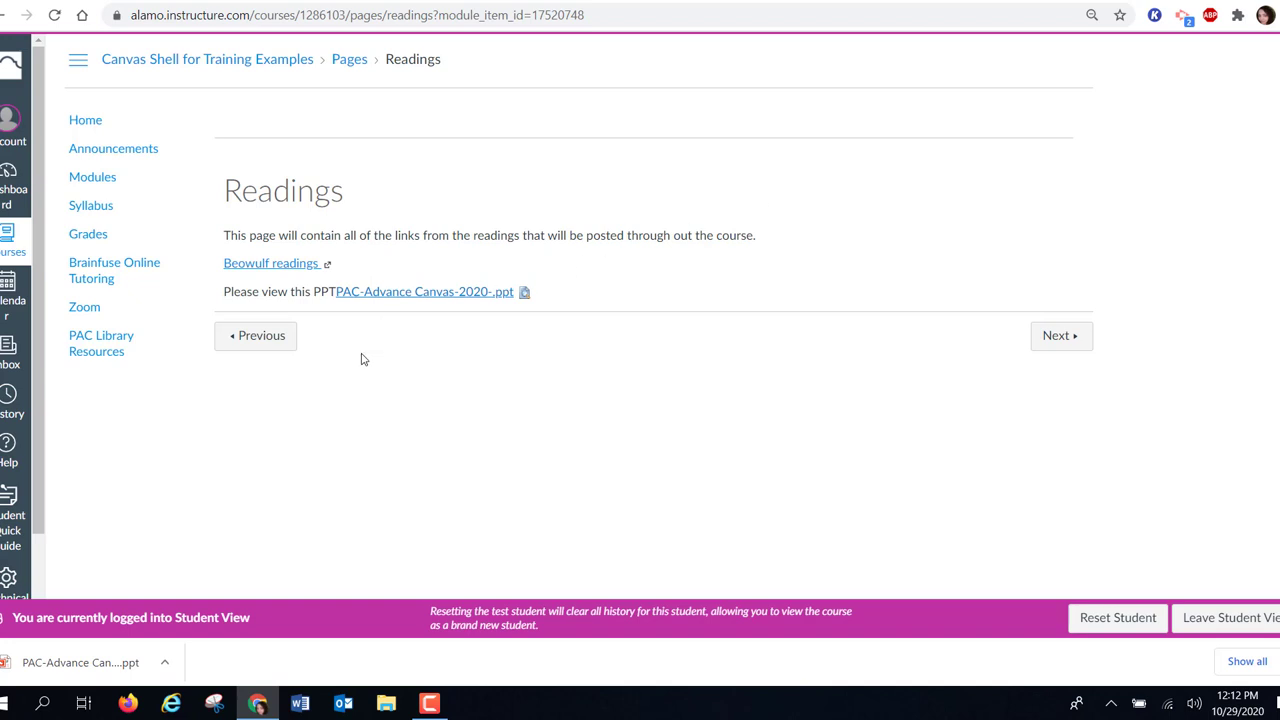
mouse_move(670, 390)
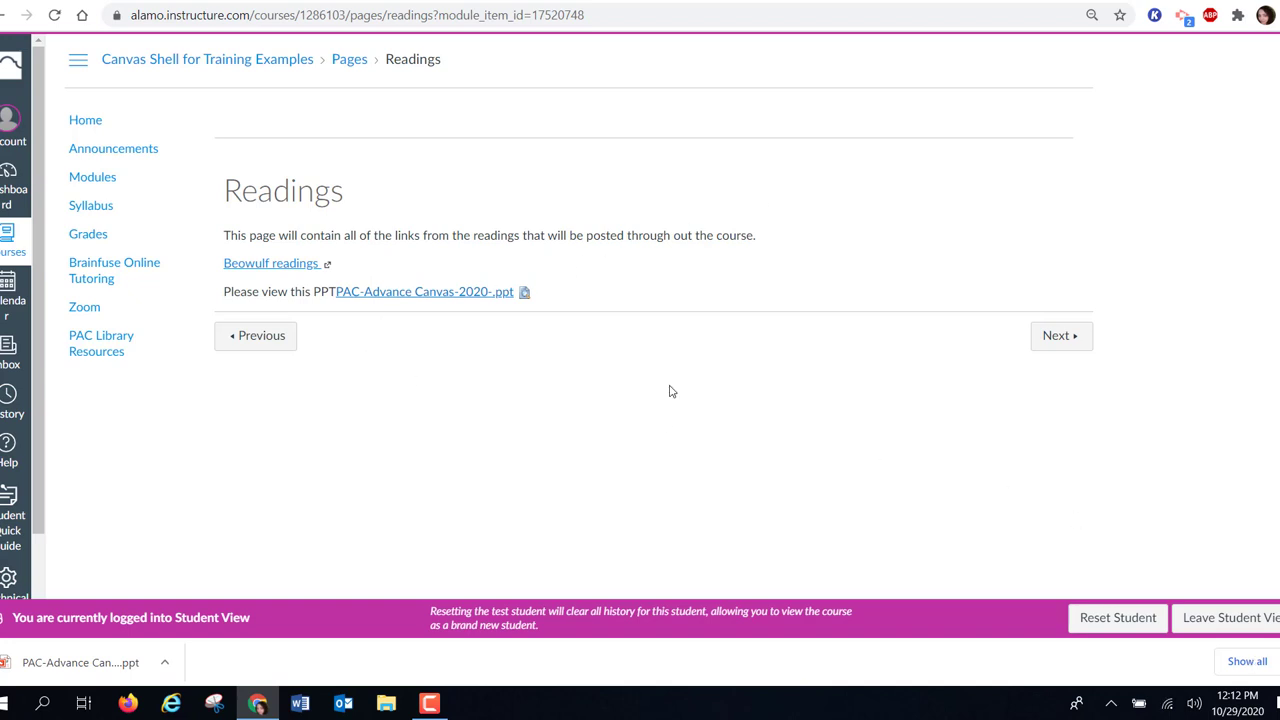